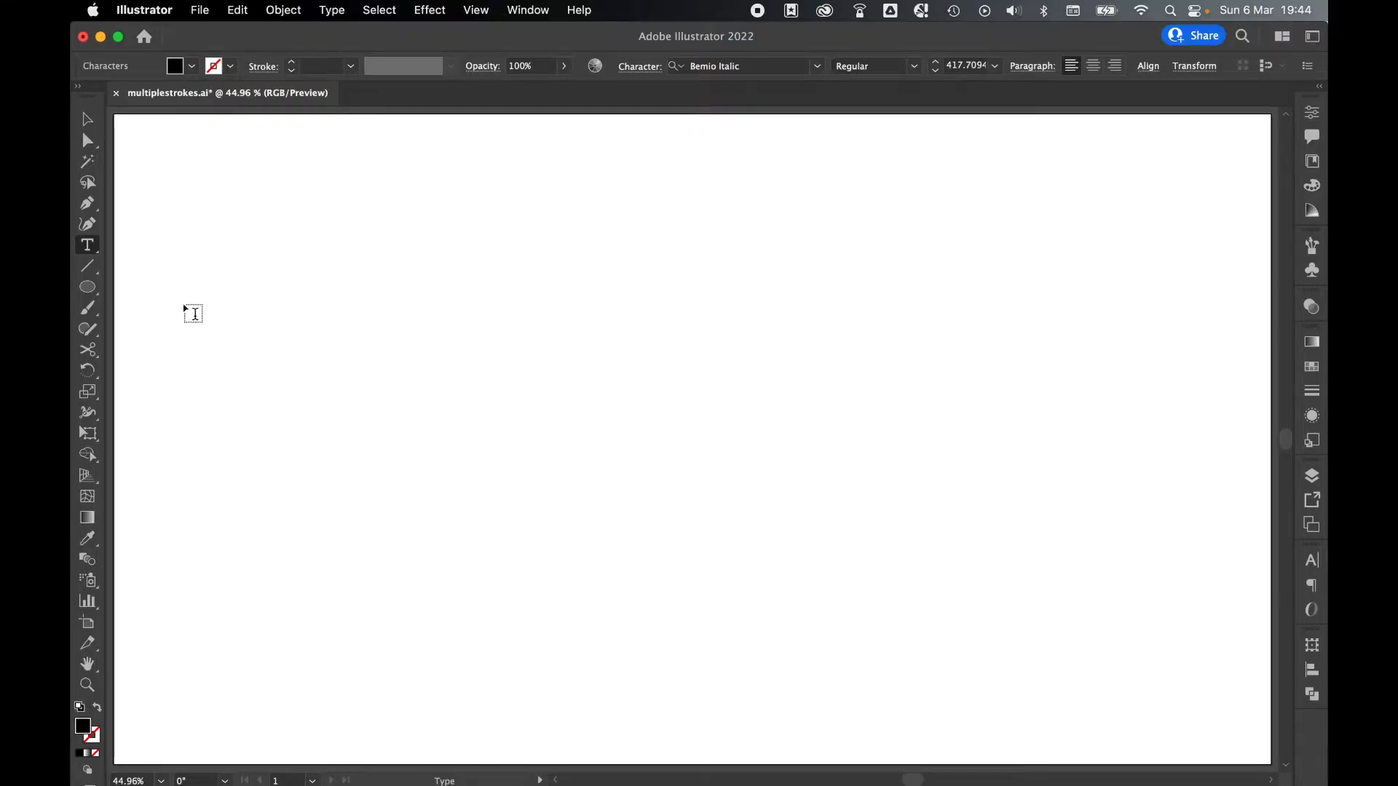
Type 'funky' in Bemio Italic and convert the text to outlines
text(funky)
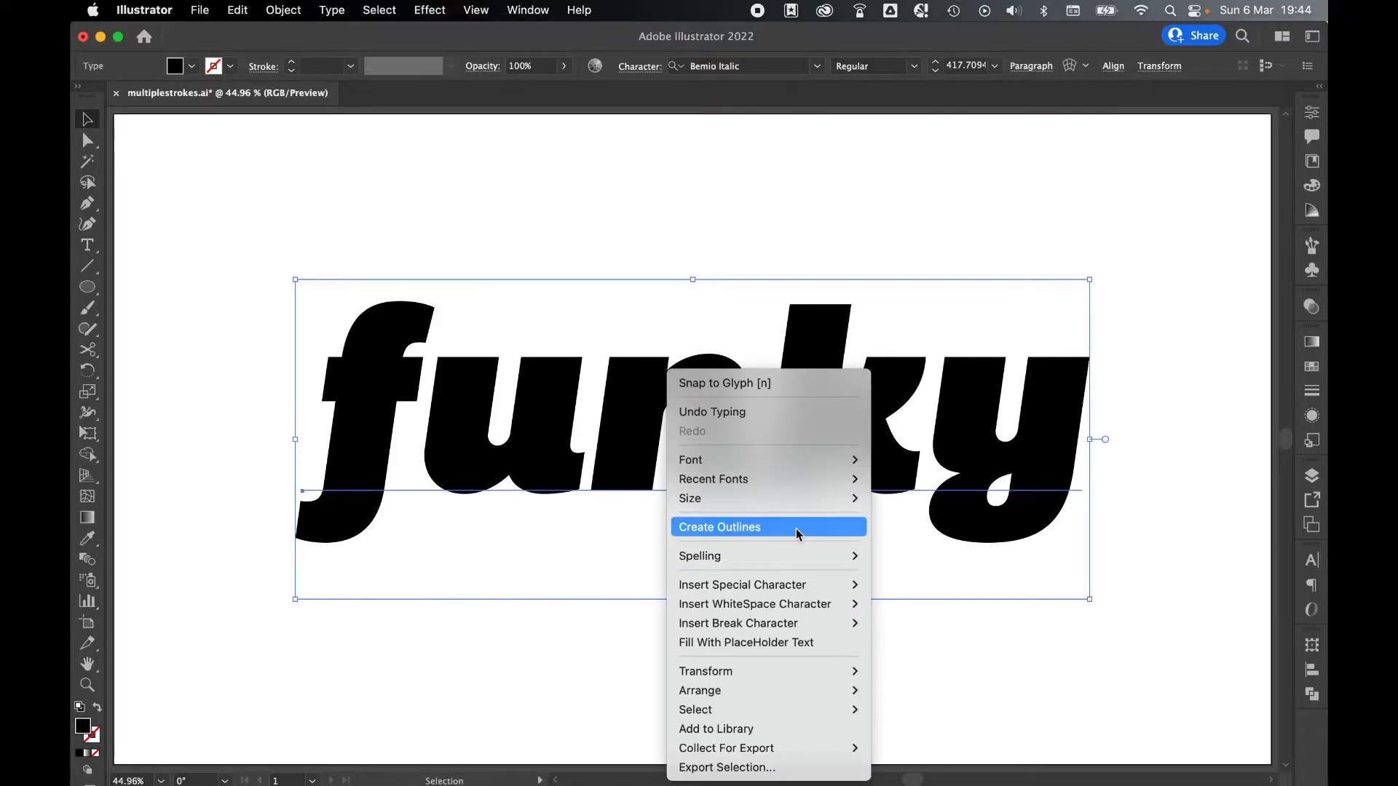
click(720, 527)
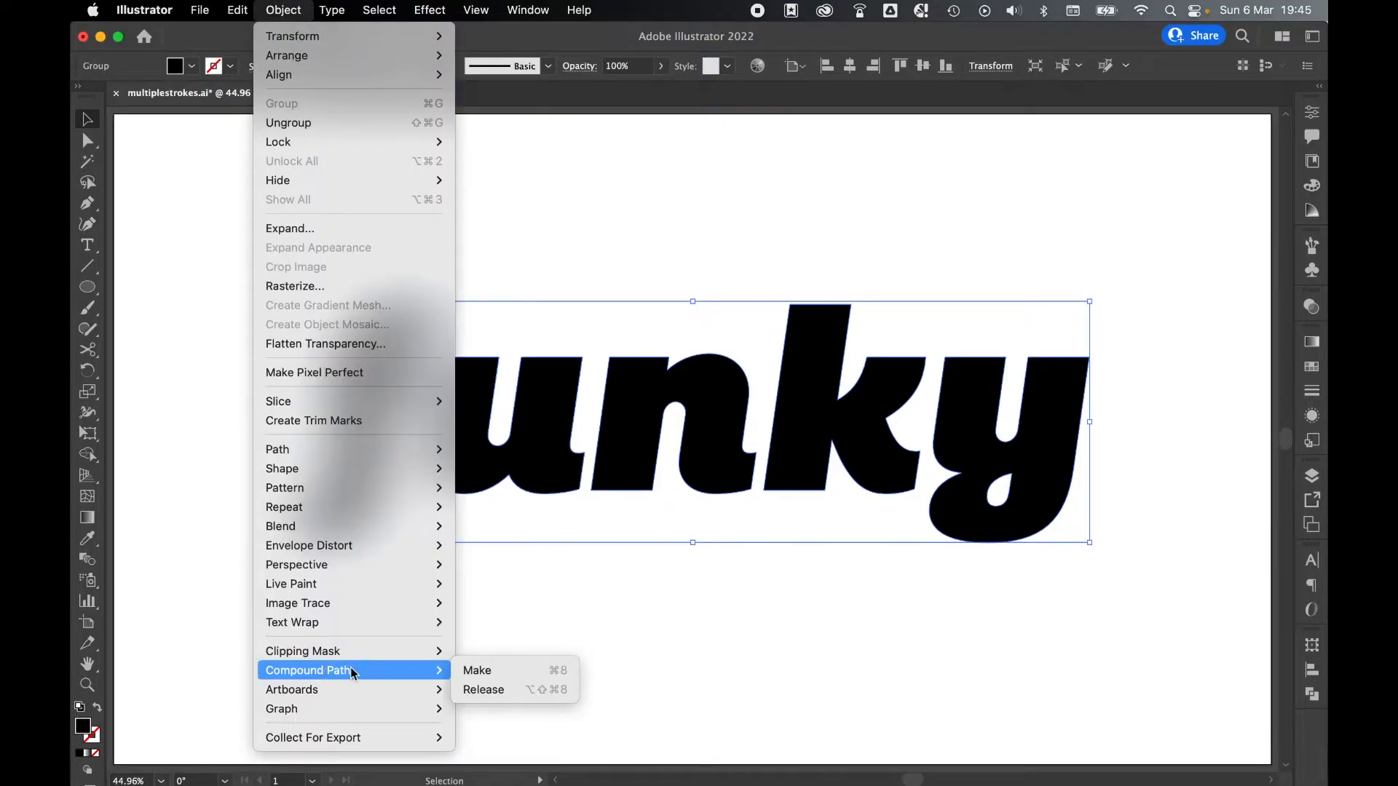
Make the funky outlines a compound path and fill it with solid black
click(476, 670)
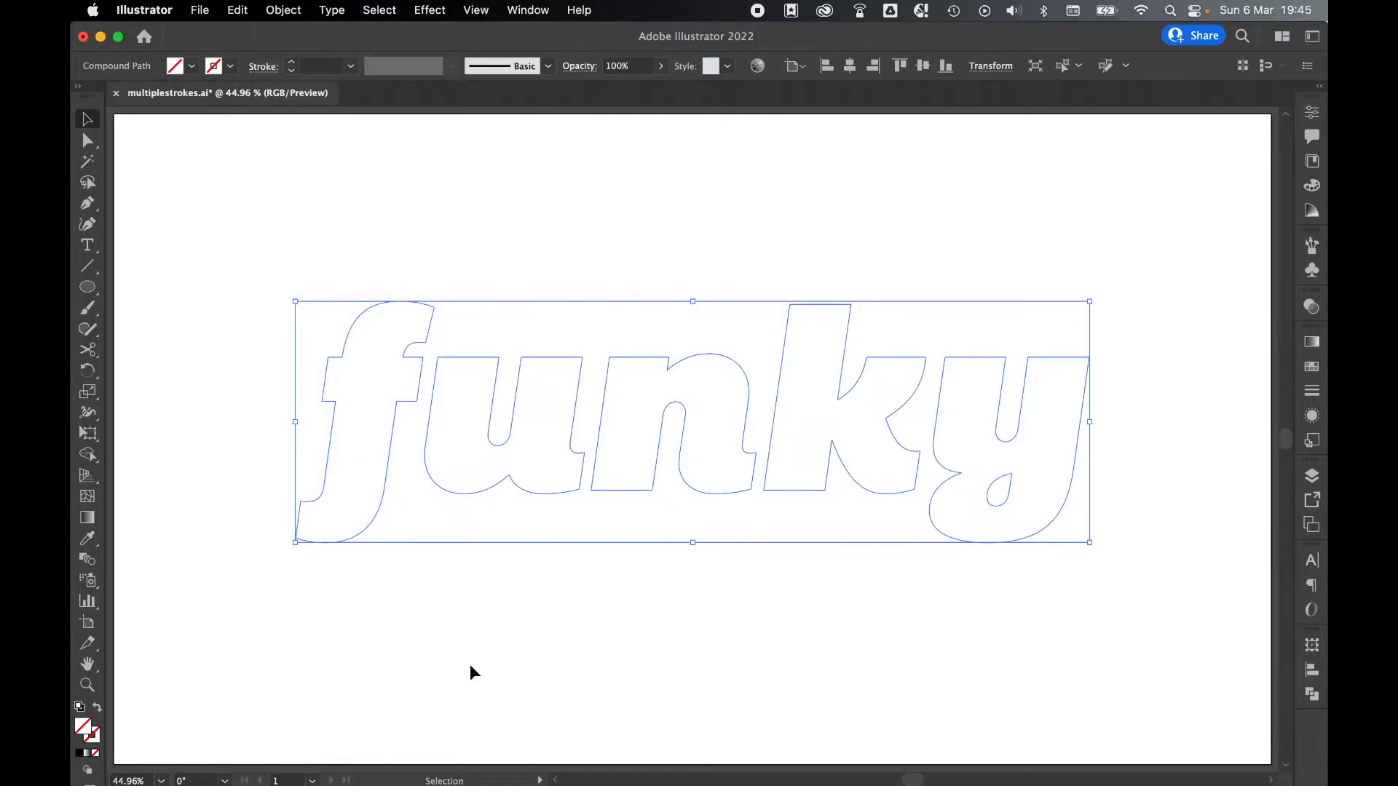
mouse_move(138, 754)
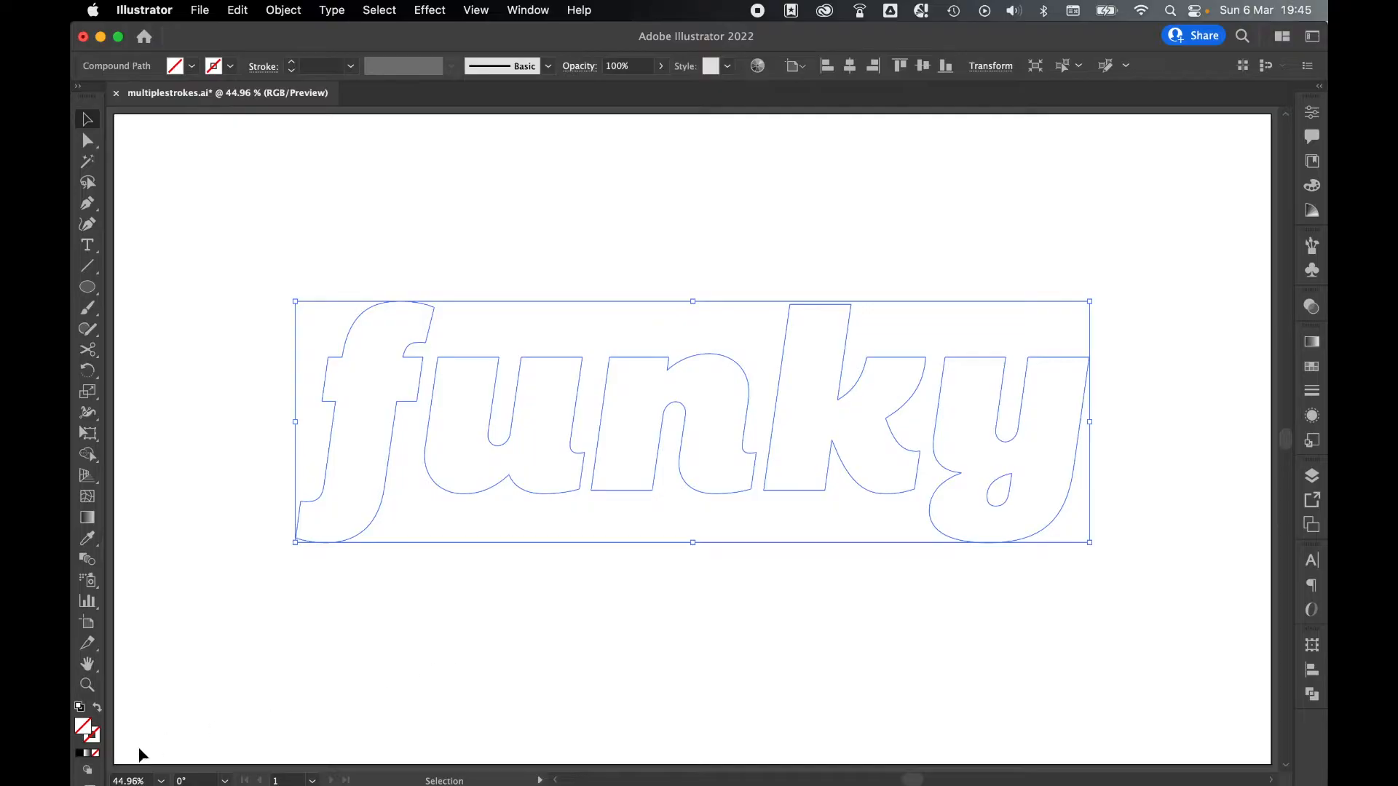
double_click(87, 727)
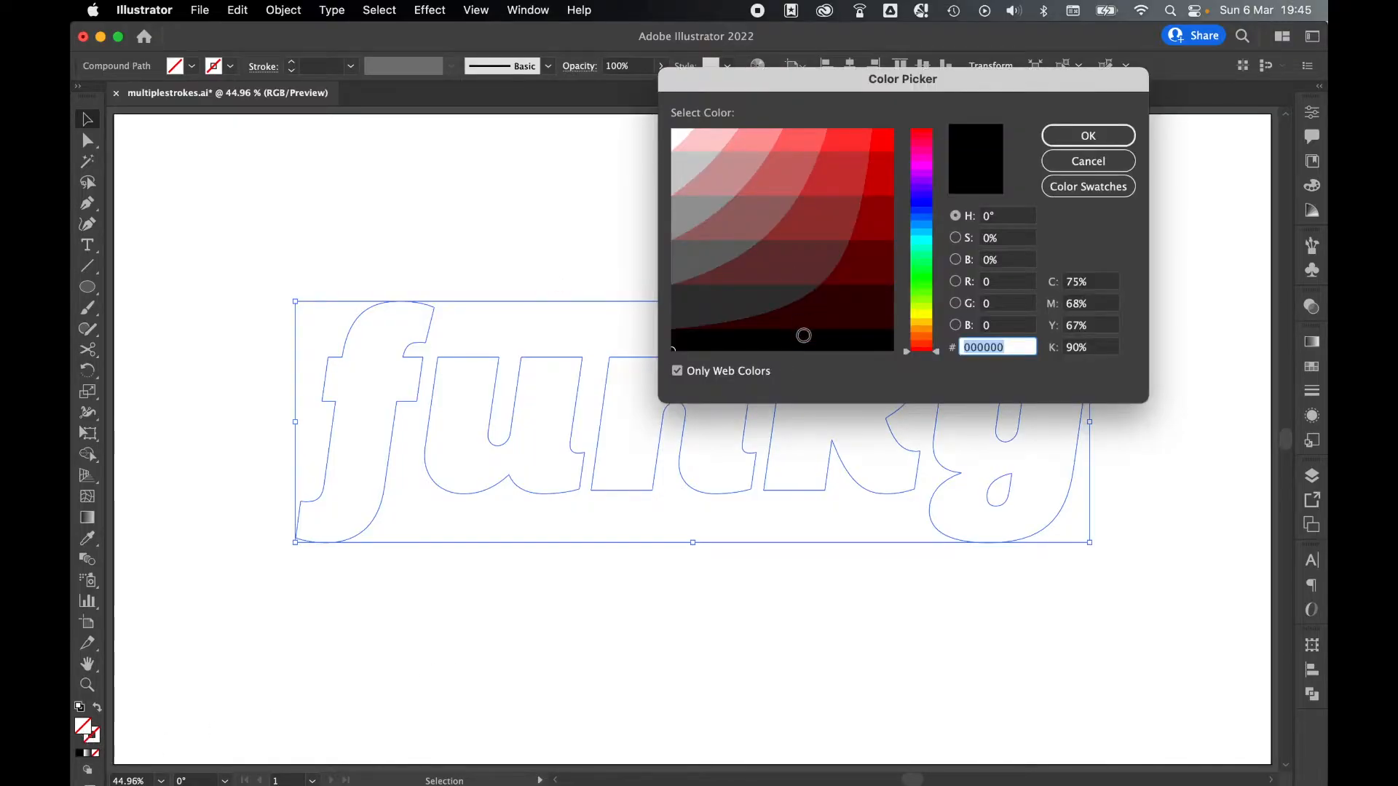
click(776, 340)
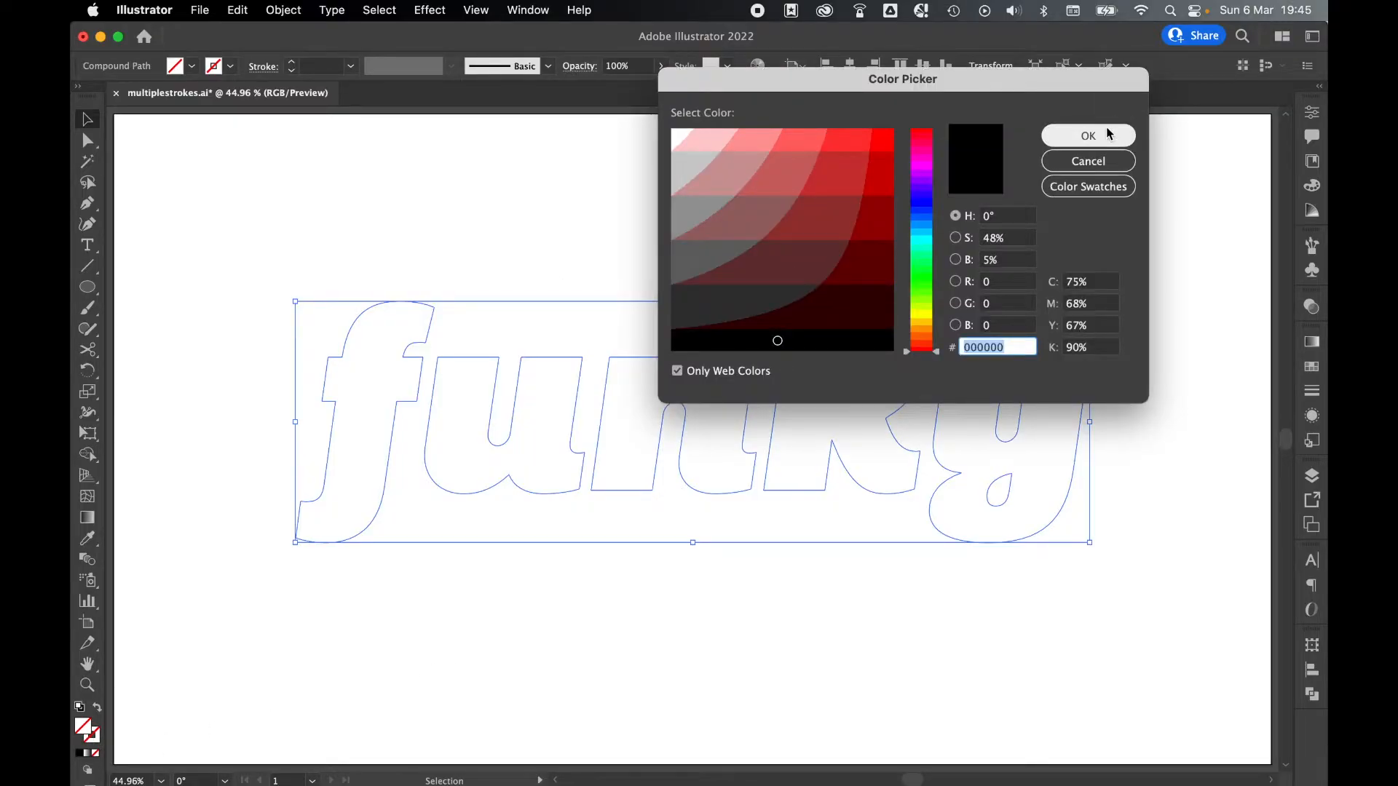
click(1087, 135)
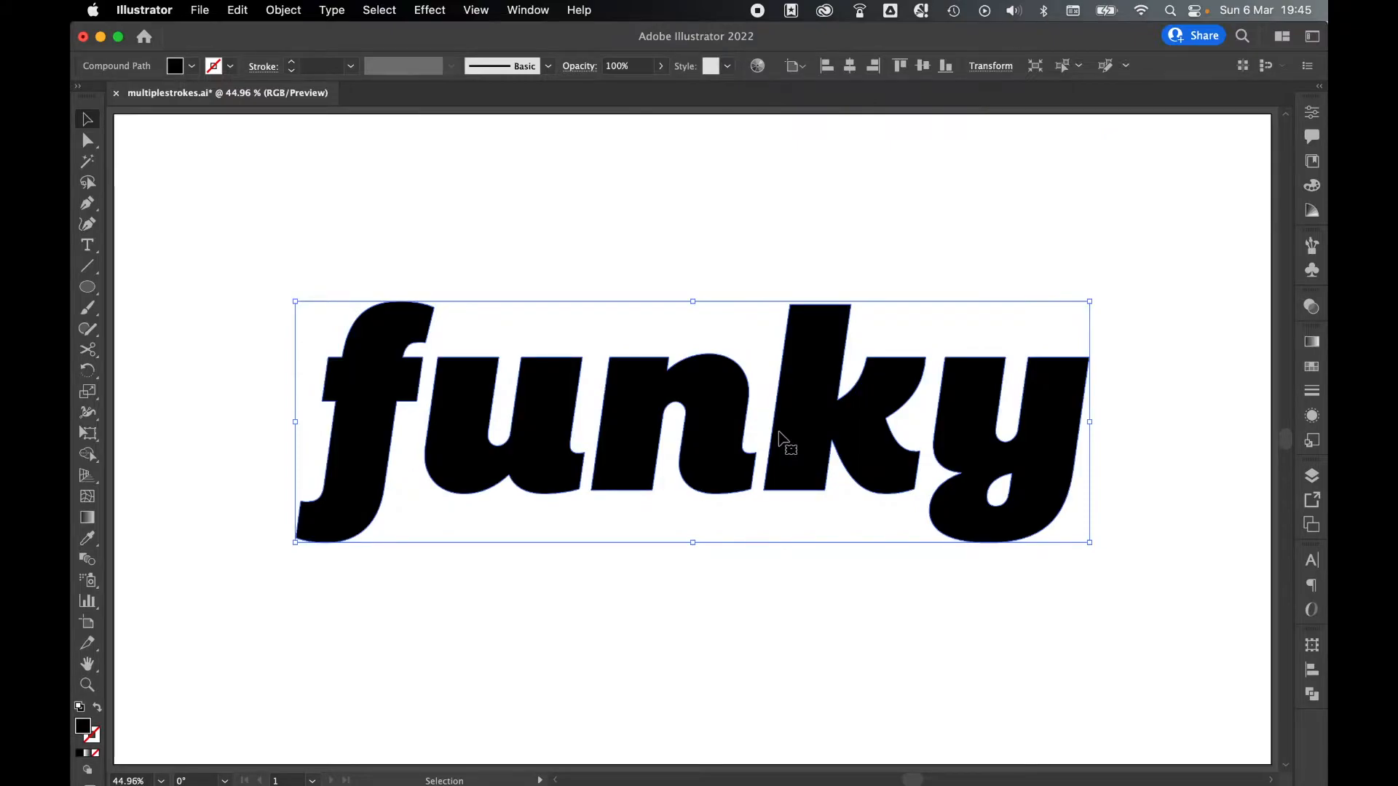
mouse_move(972, 335)
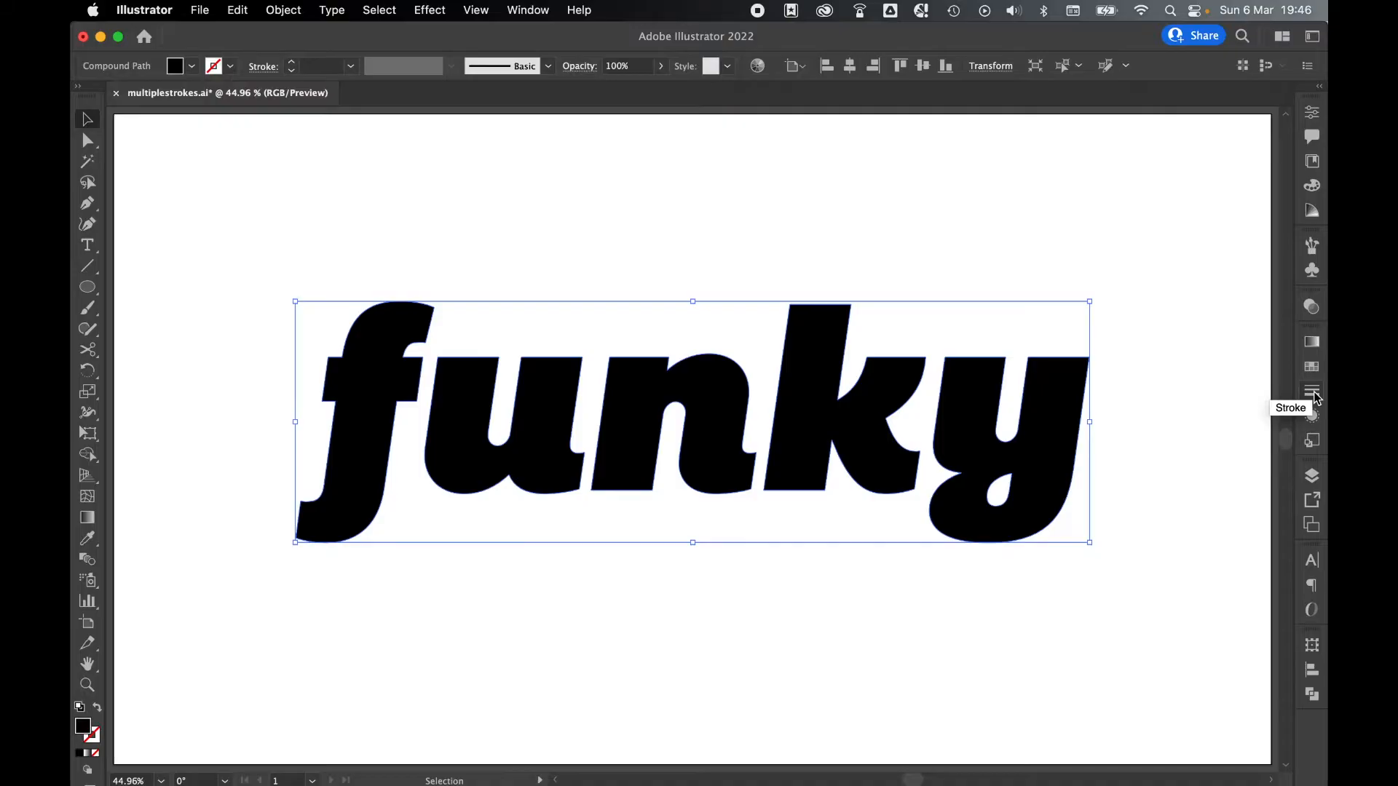
Add a 20 pt stroke aligned outside, coloured olive-yellow #cccc33
click(528, 10)
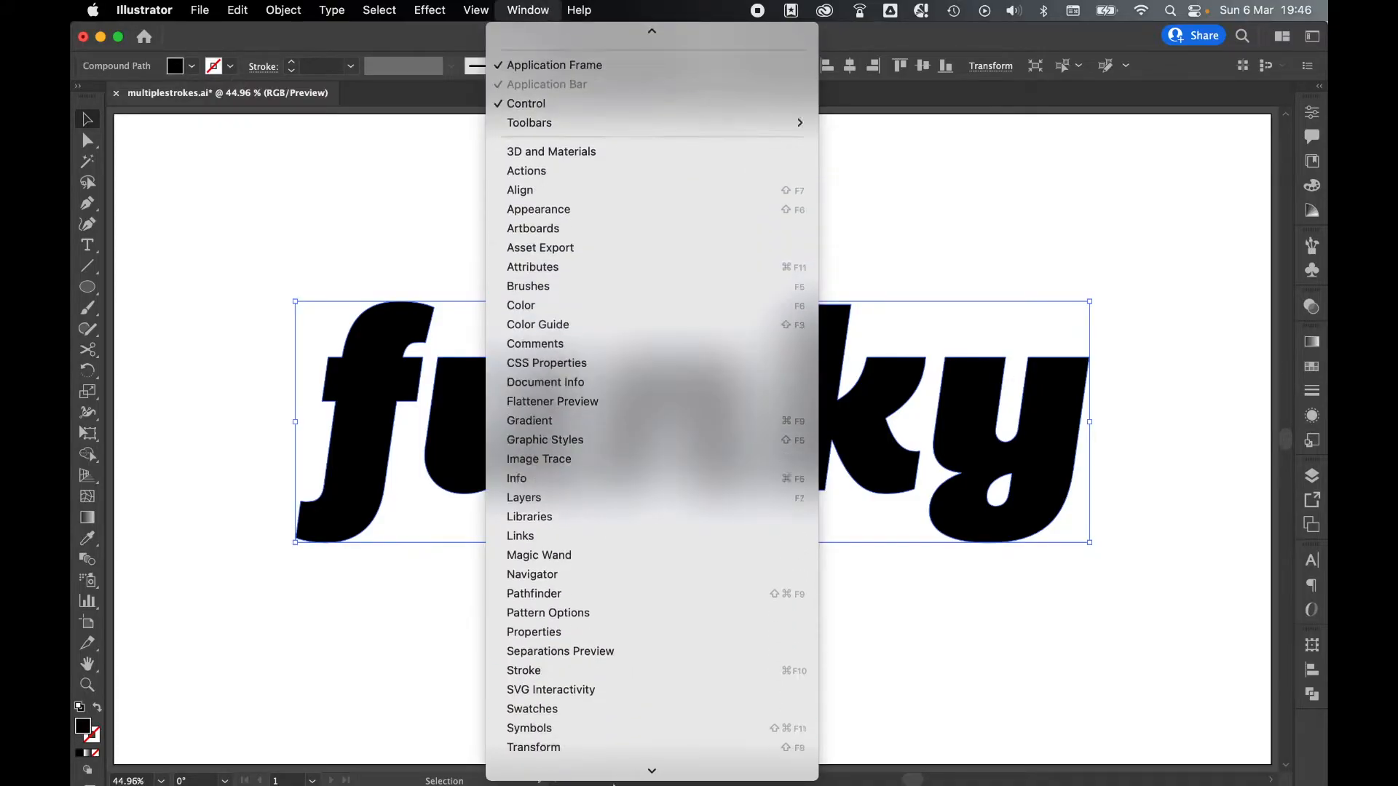
click(523, 670)
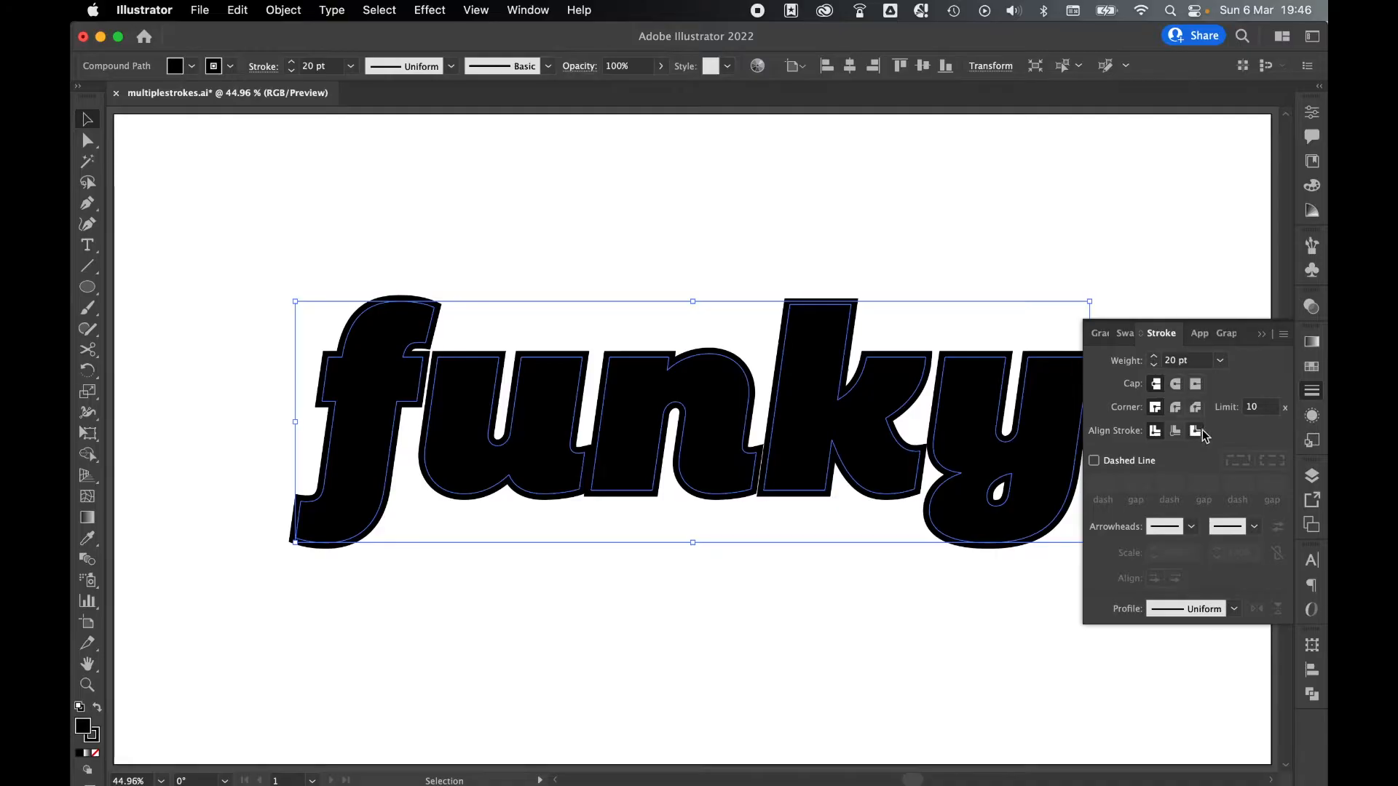
click(1195, 431)
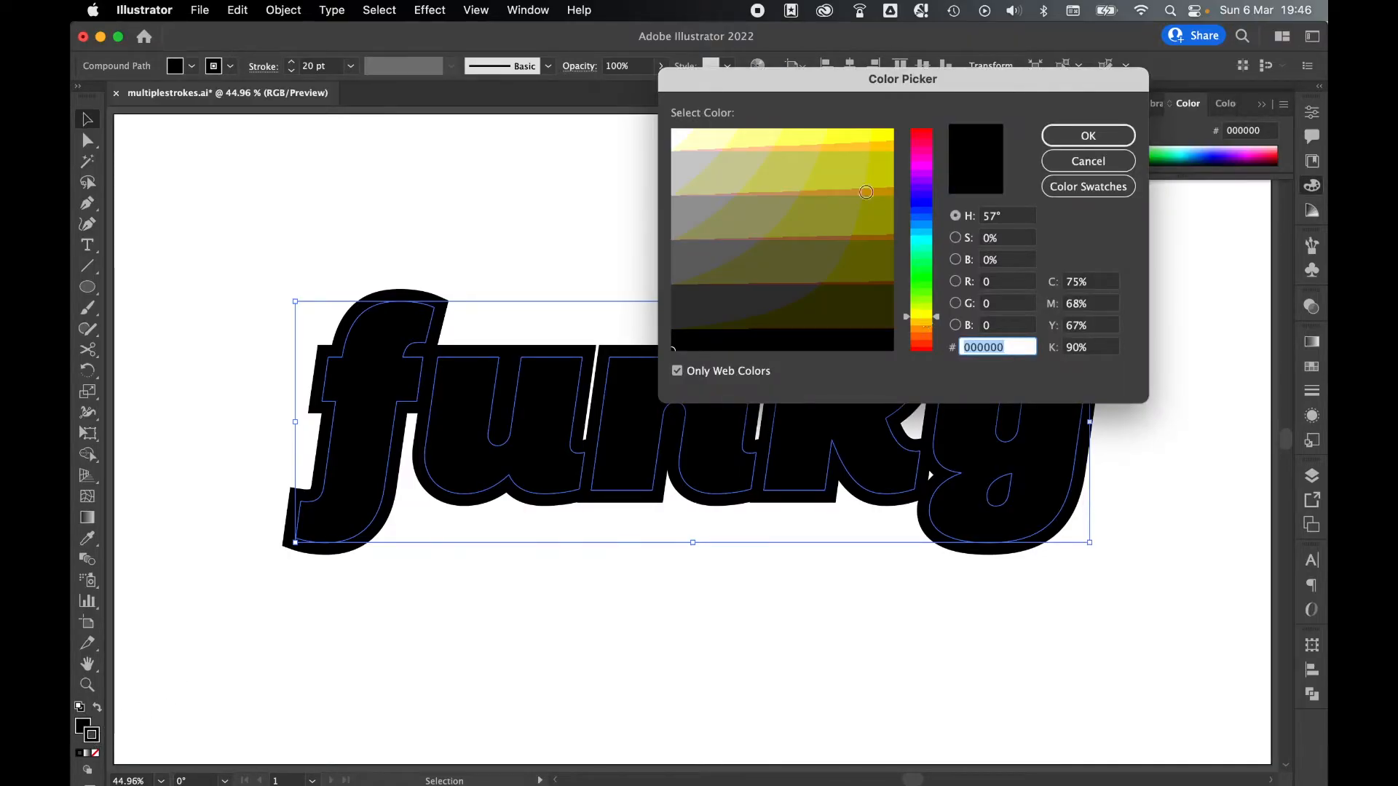
click(839, 173)
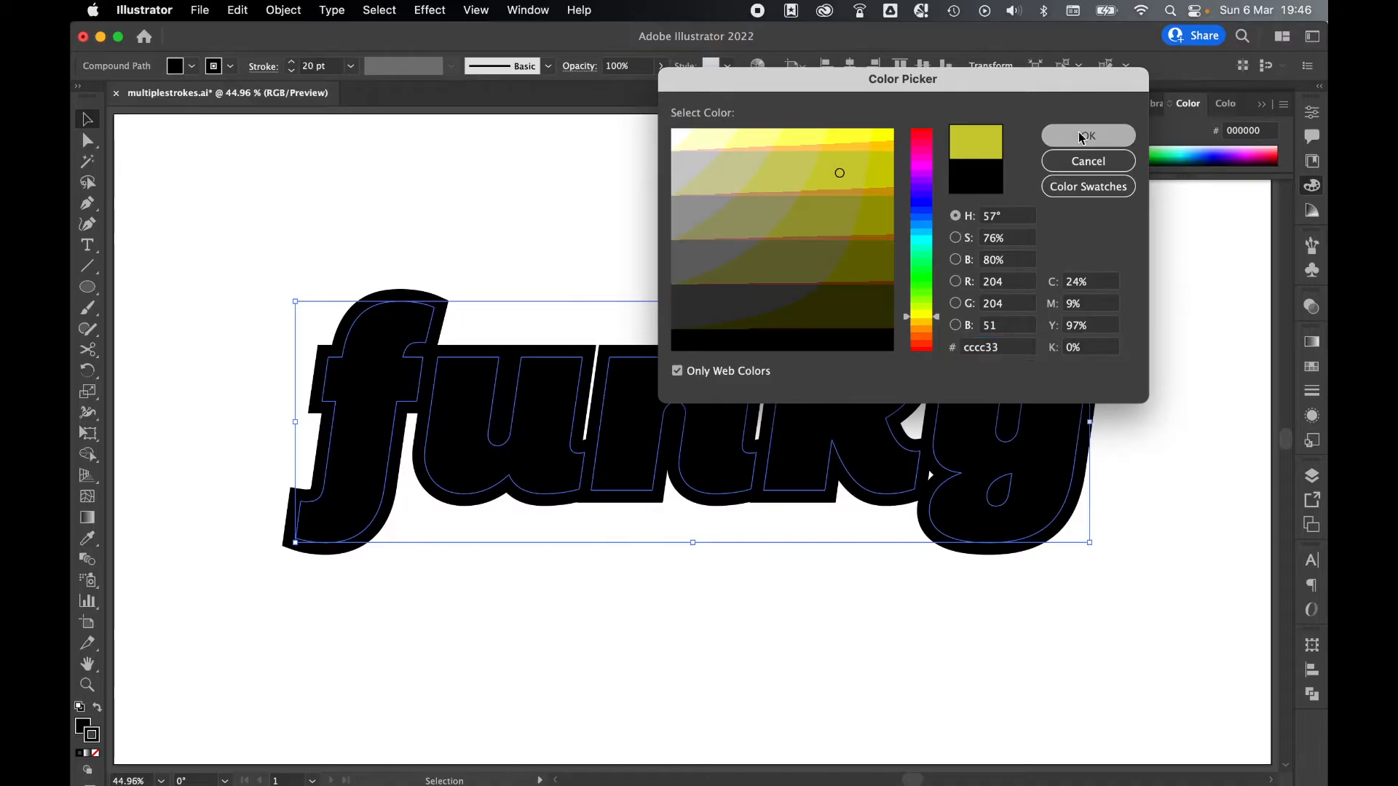
click(1087, 135)
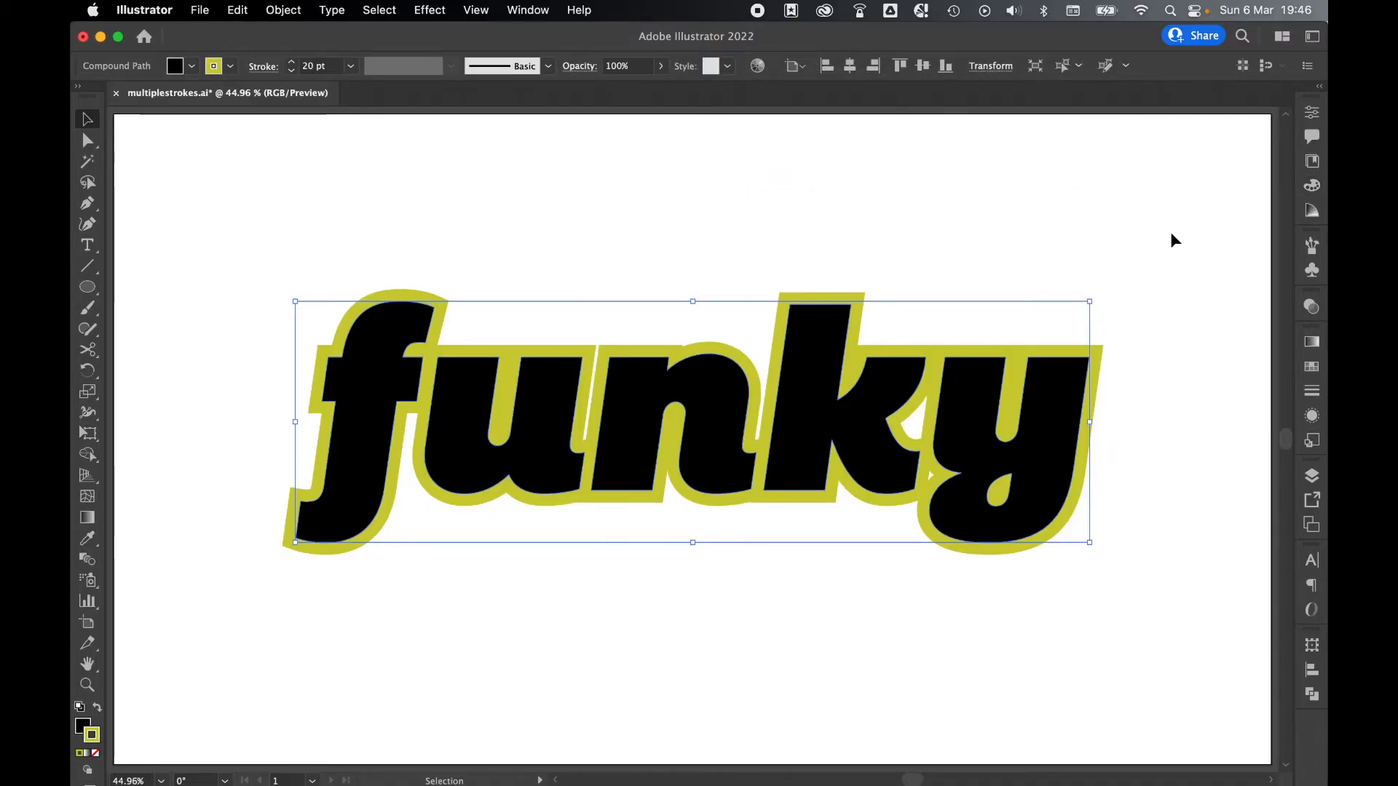
Show the Appearance panel and duplicate the olive-yellow stroke attribute
click(528, 9)
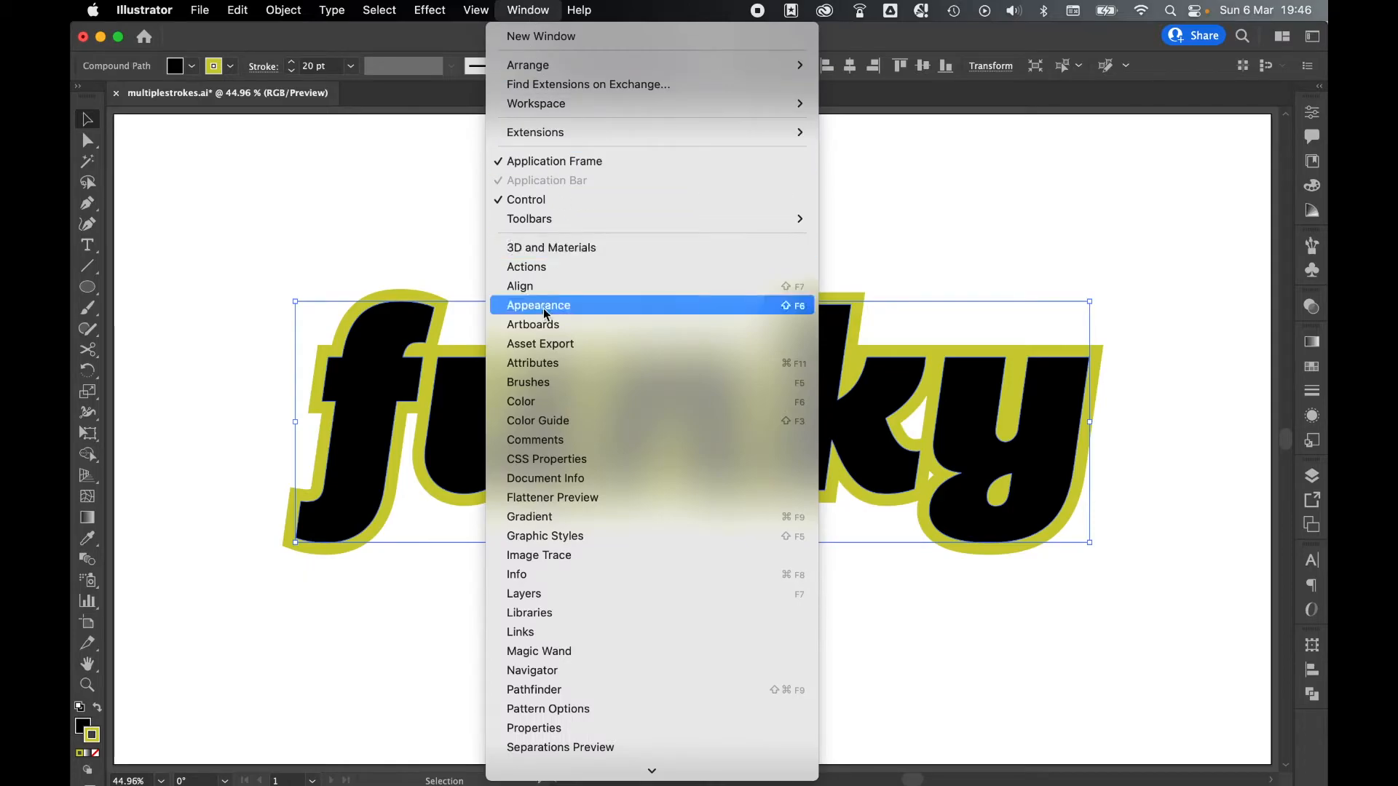
click(537, 305)
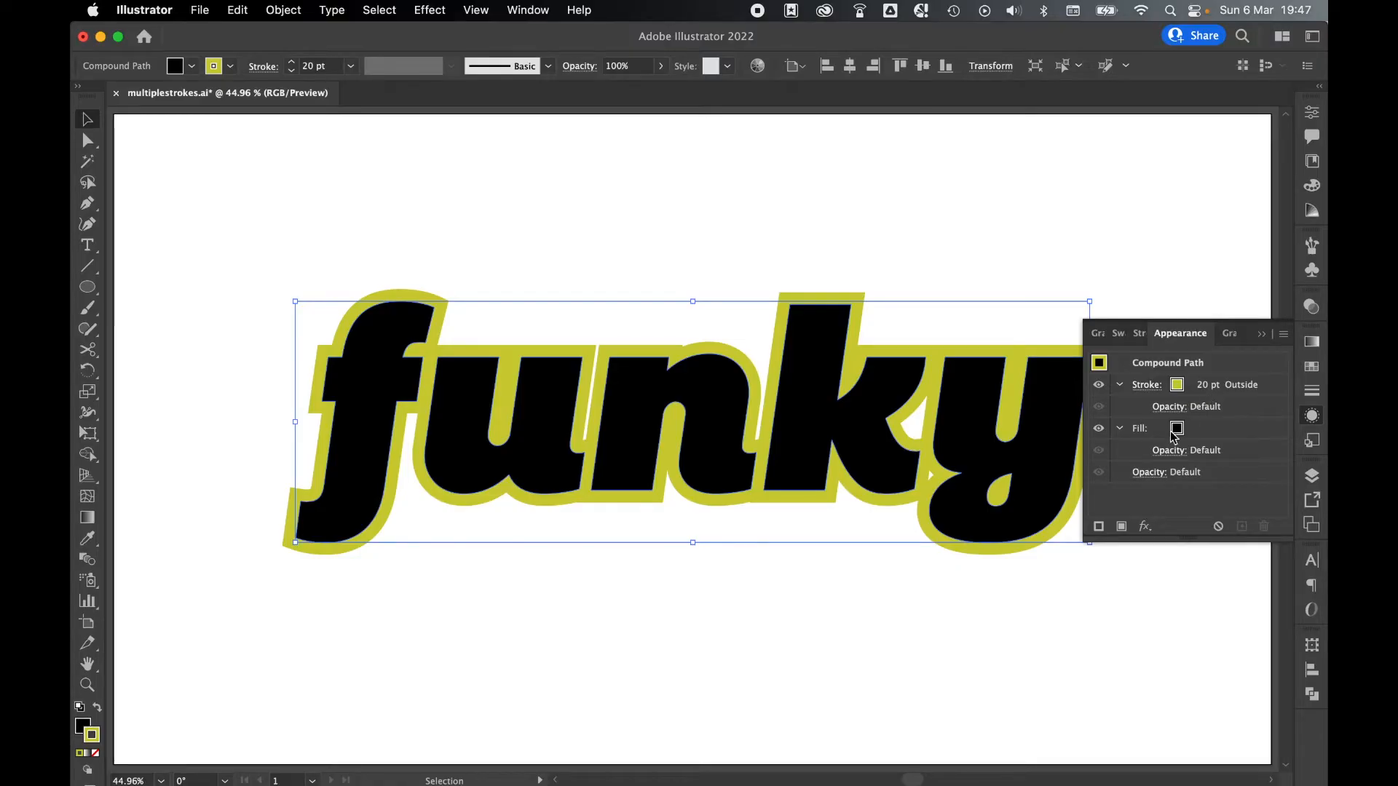
mouse_move(1216, 397)
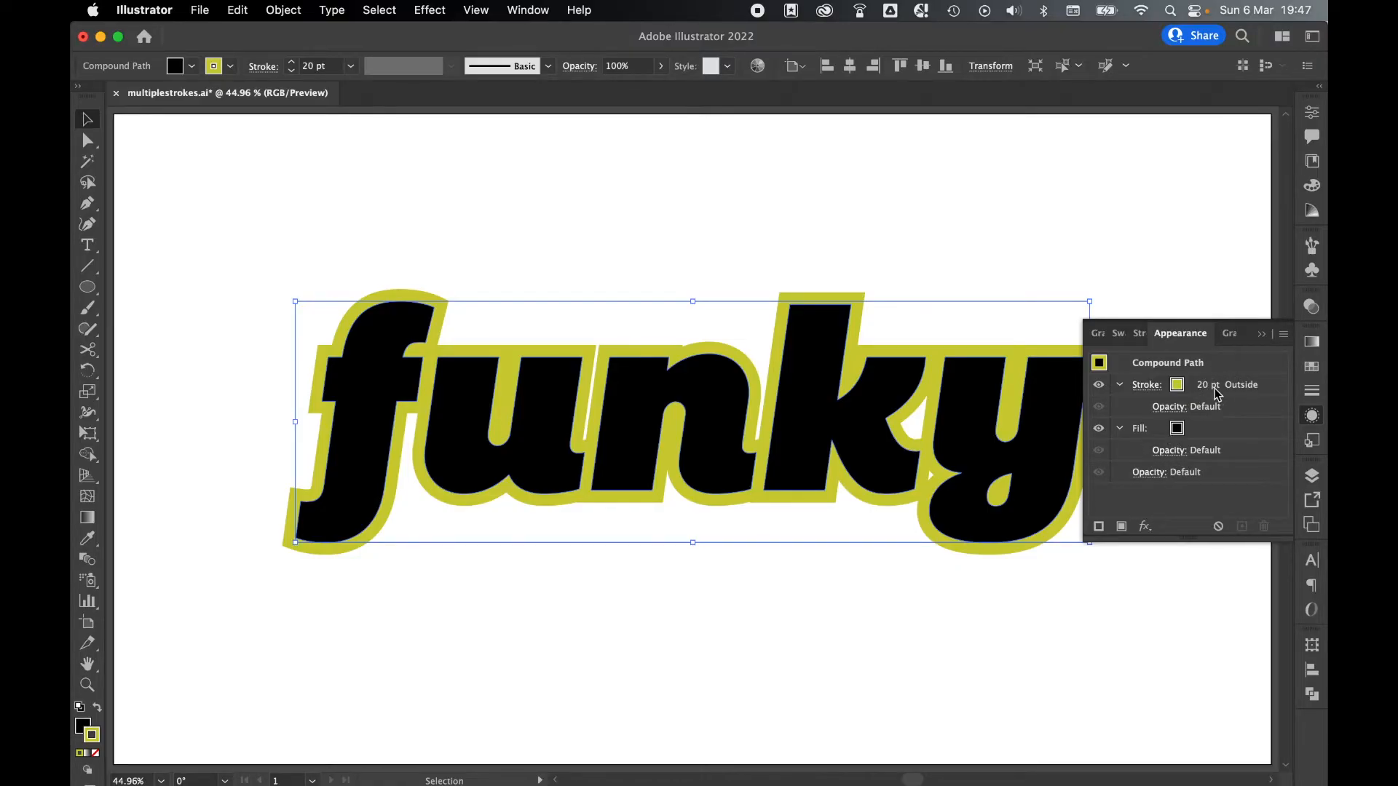
click(1243, 526)
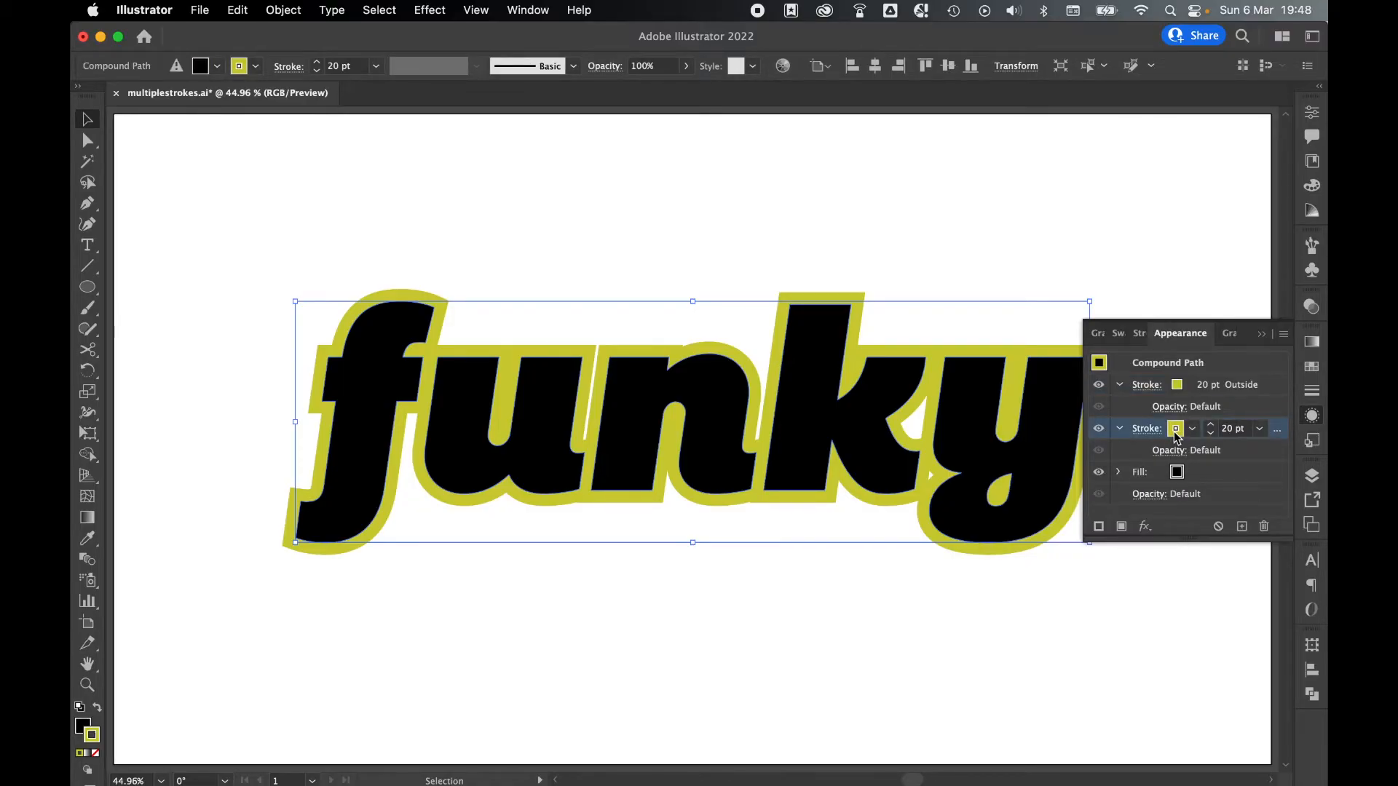
Colour the duplicated stroke red and set its weight to 40 pt
click(1176, 429)
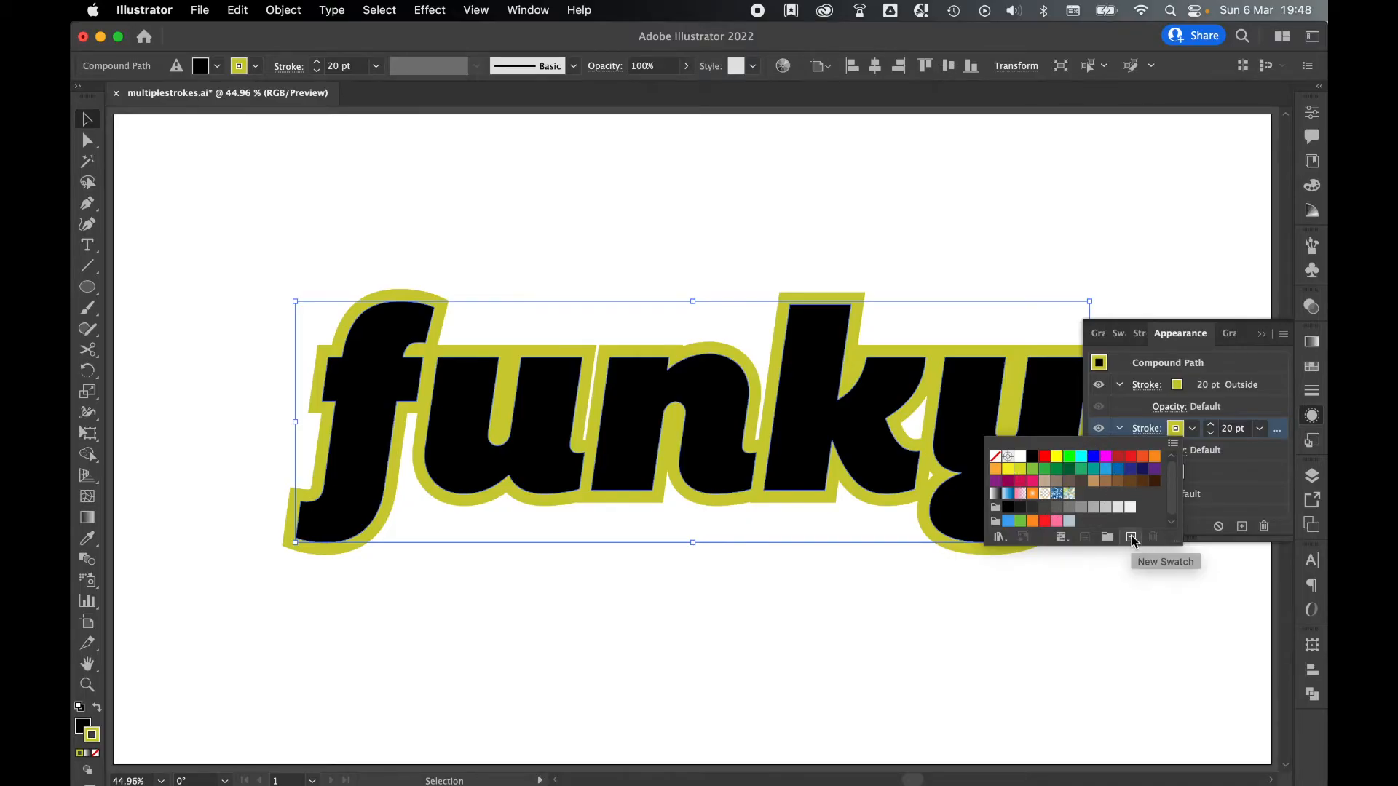
click(1131, 537)
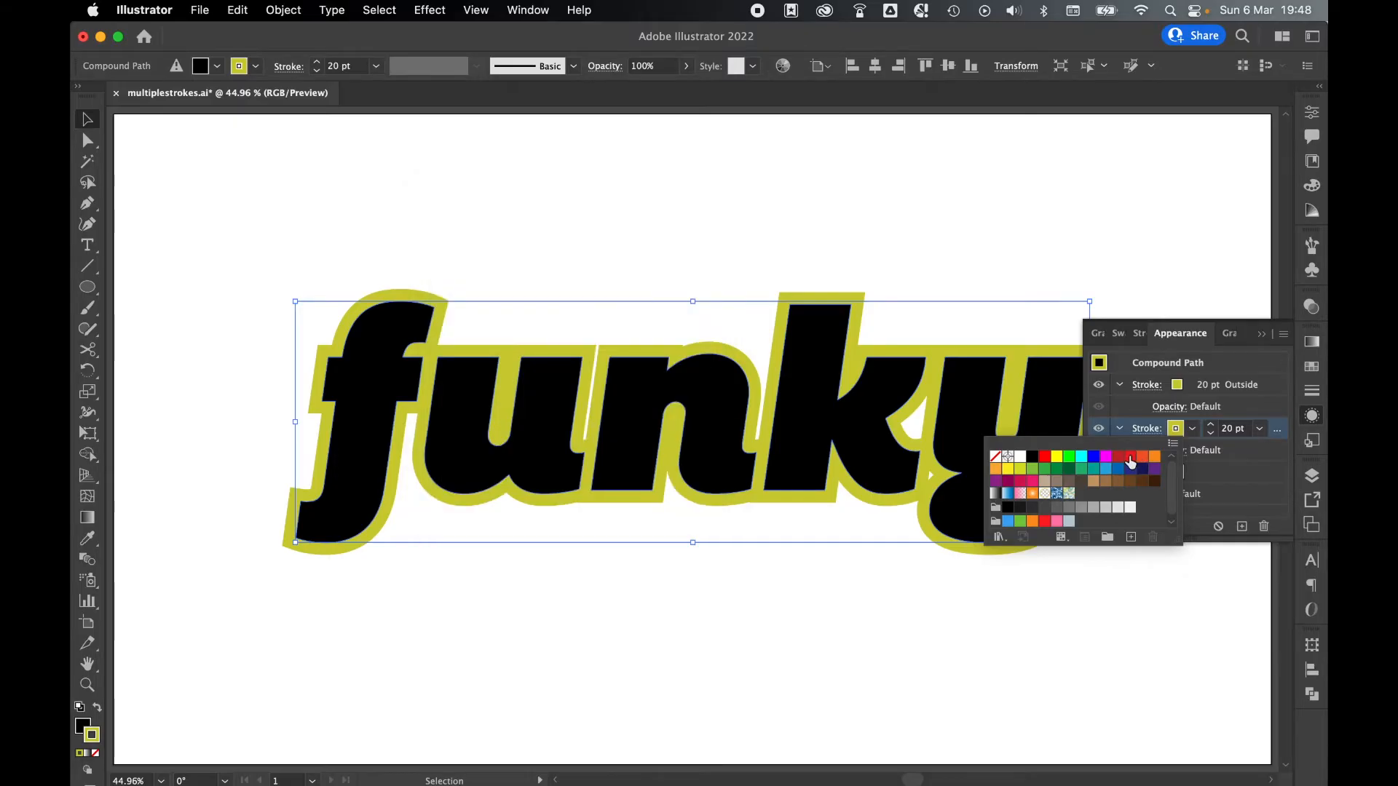
click(1130, 457)
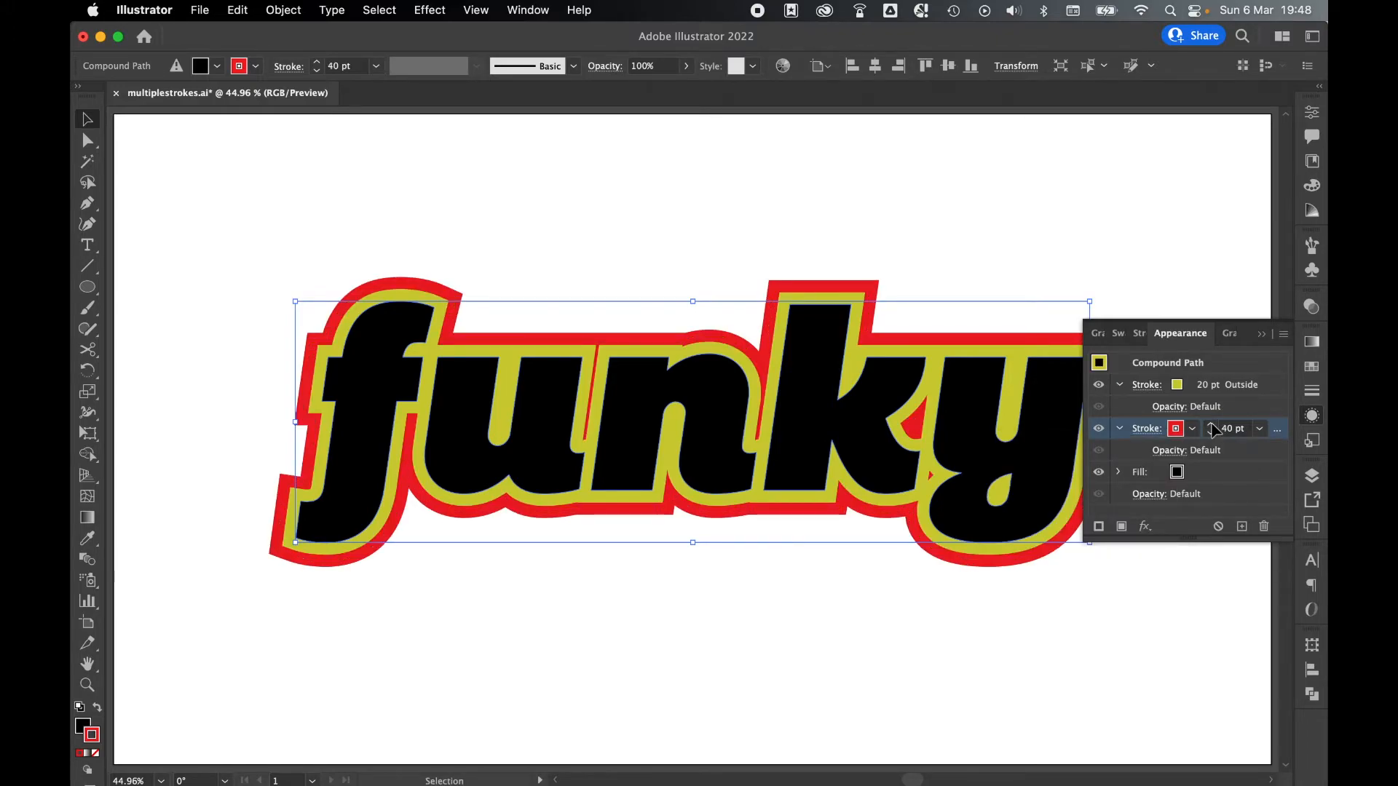
mouse_move(1264, 490)
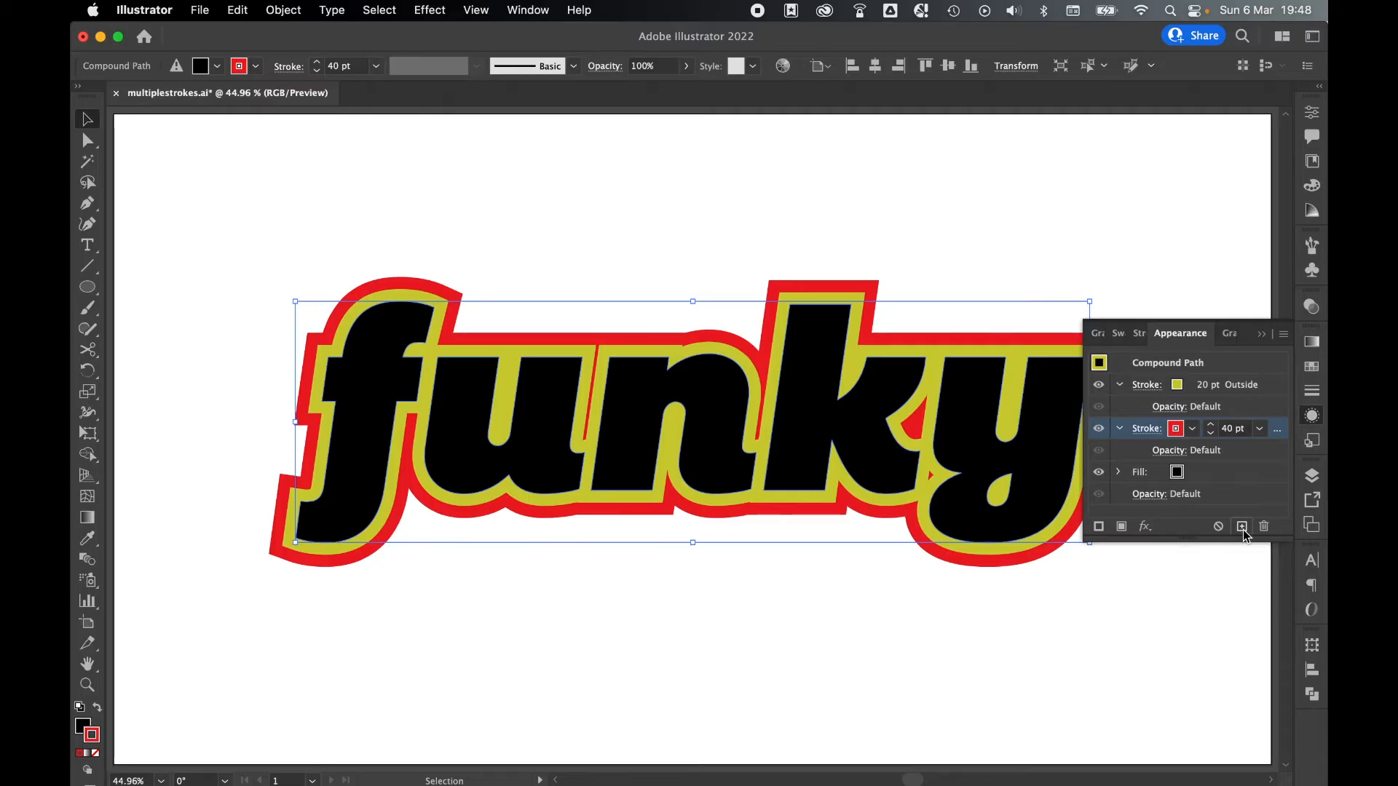
Duplicate the red stroke, make it bright yellow at 60 pt, and deselect
click(1241, 526)
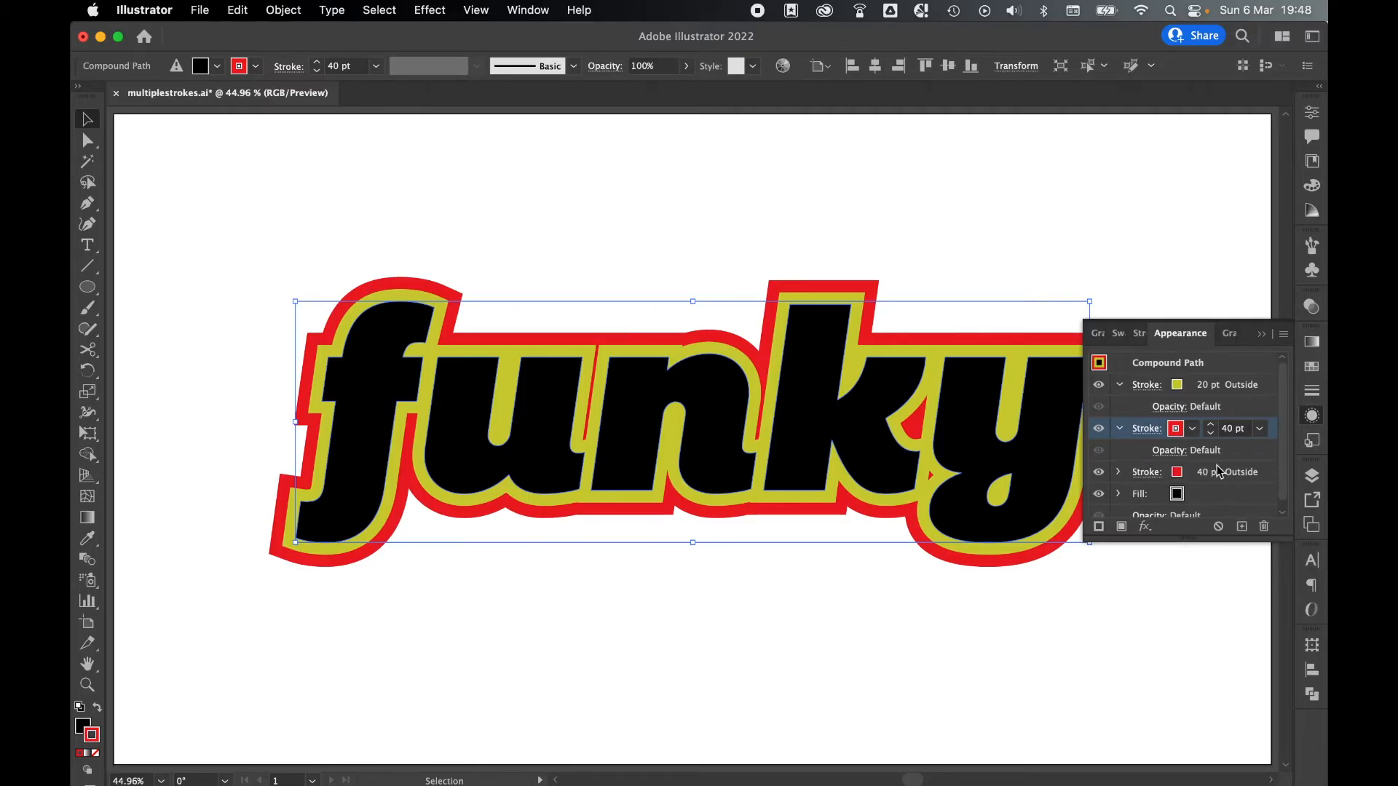
click(1145, 472)
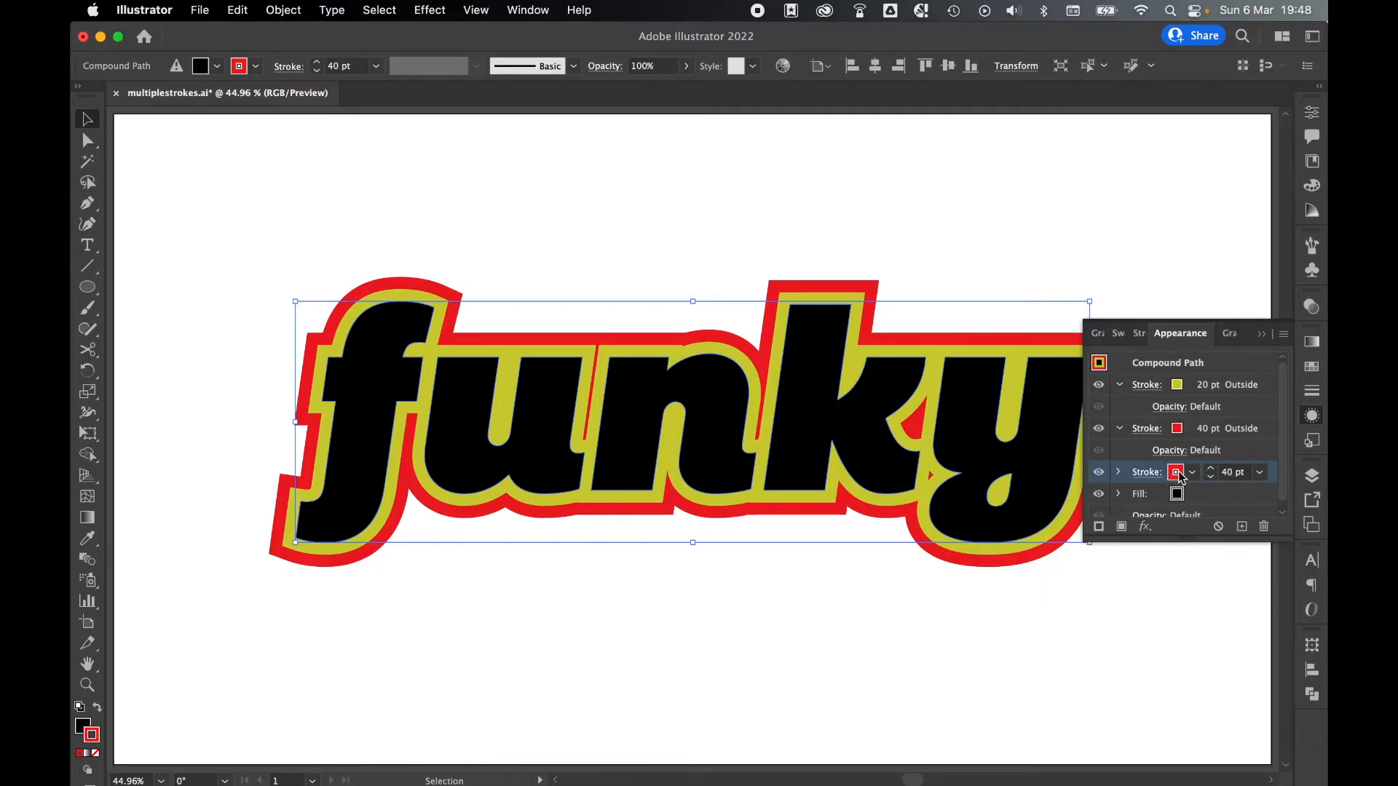
click(1177, 472)
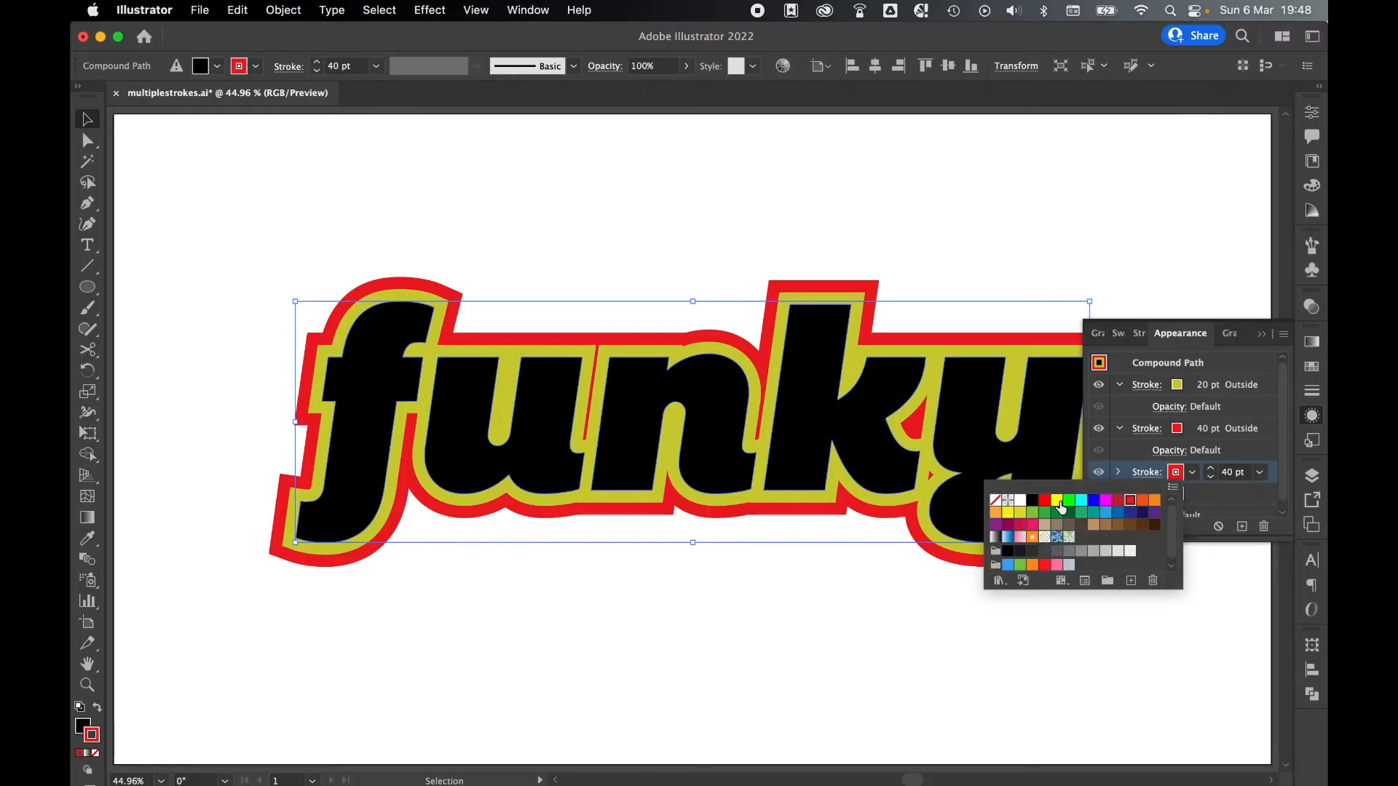
click(1057, 500)
text(60)
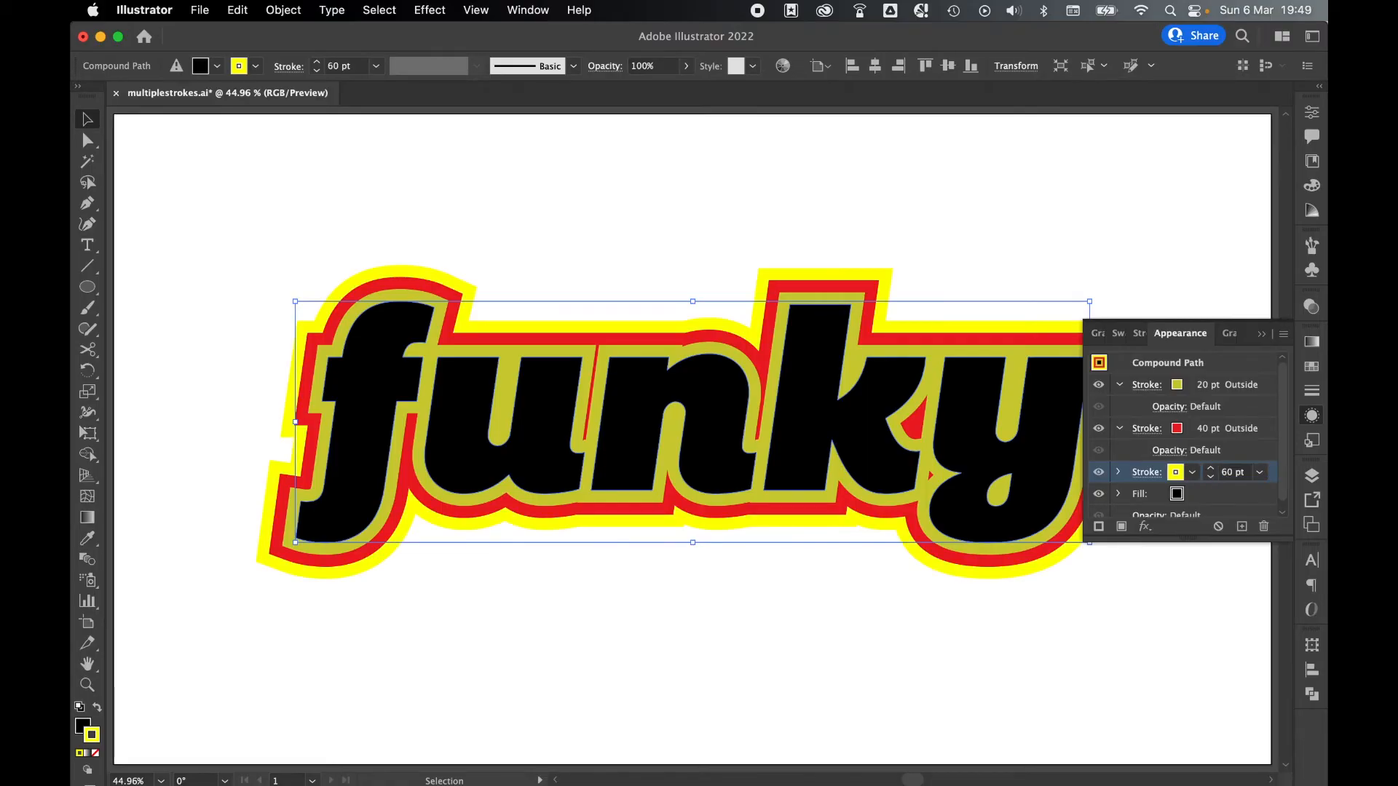
mouse_move(1228, 506)
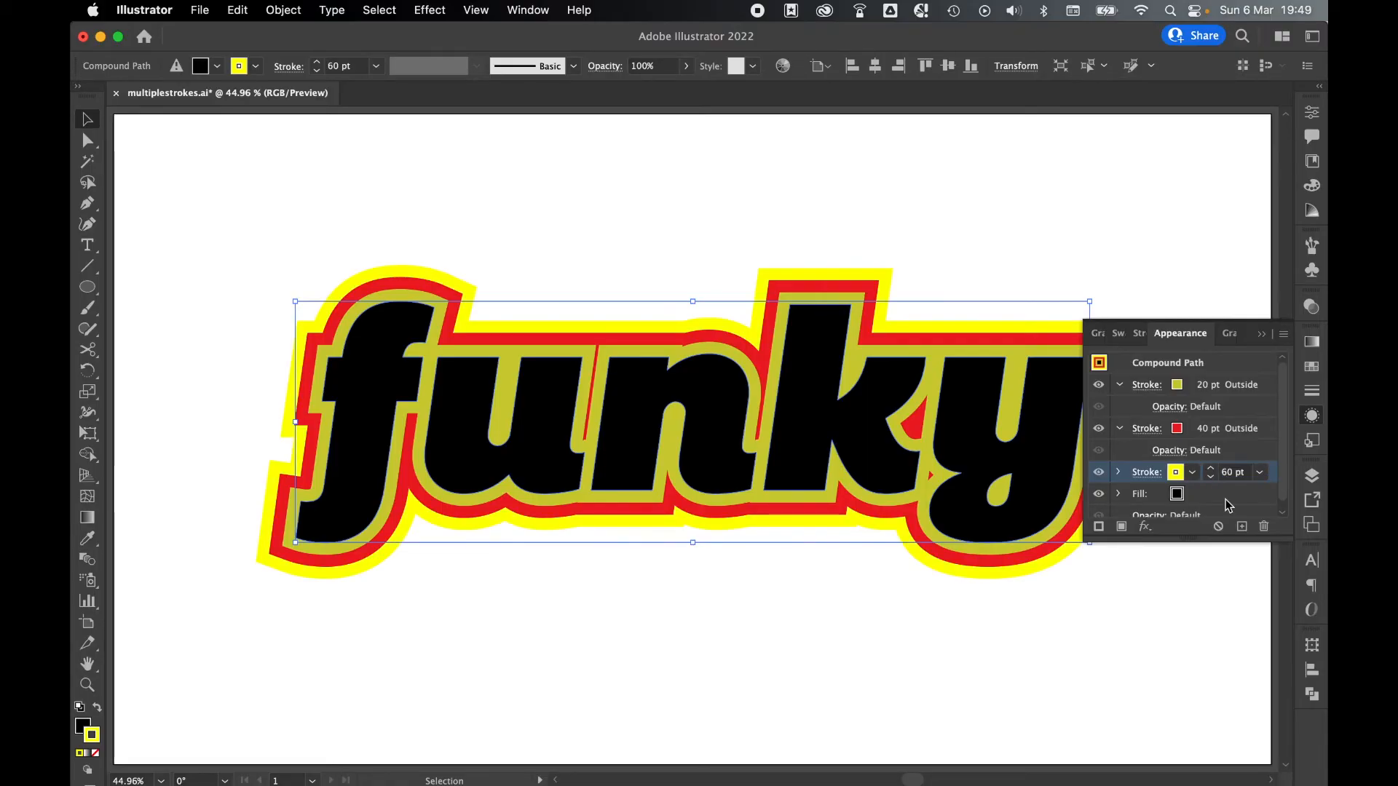
mouse_move(1176, 361)
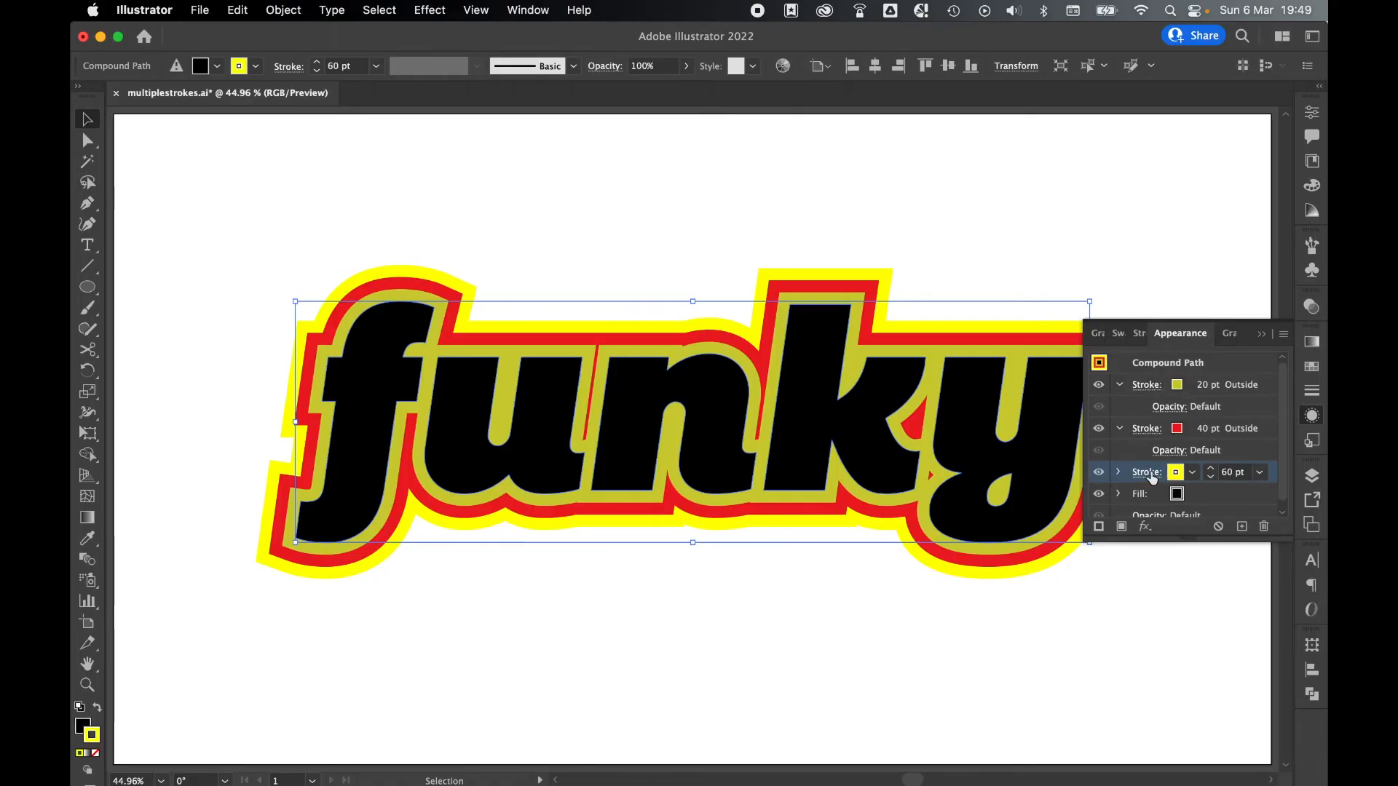
mouse_move(1148, 384)
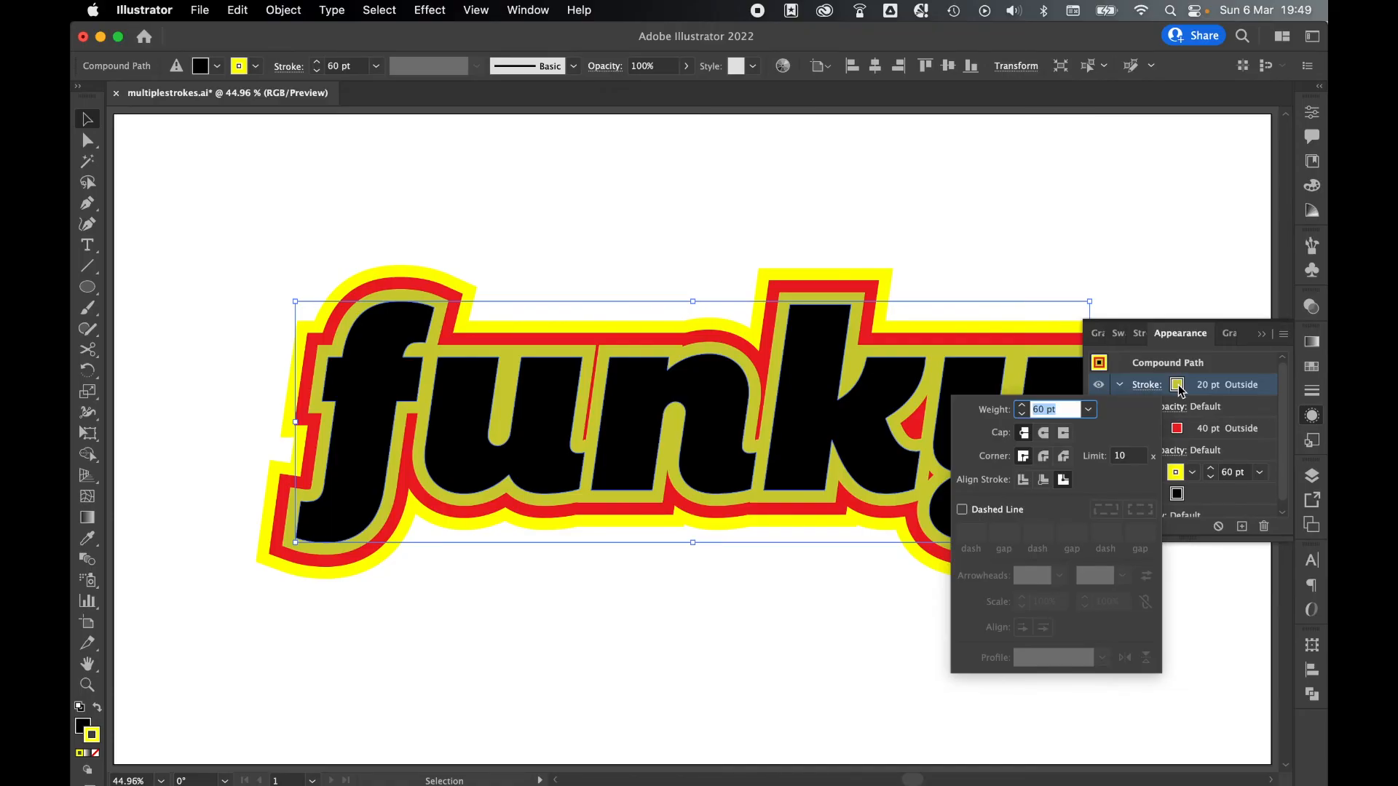
click(1177, 444)
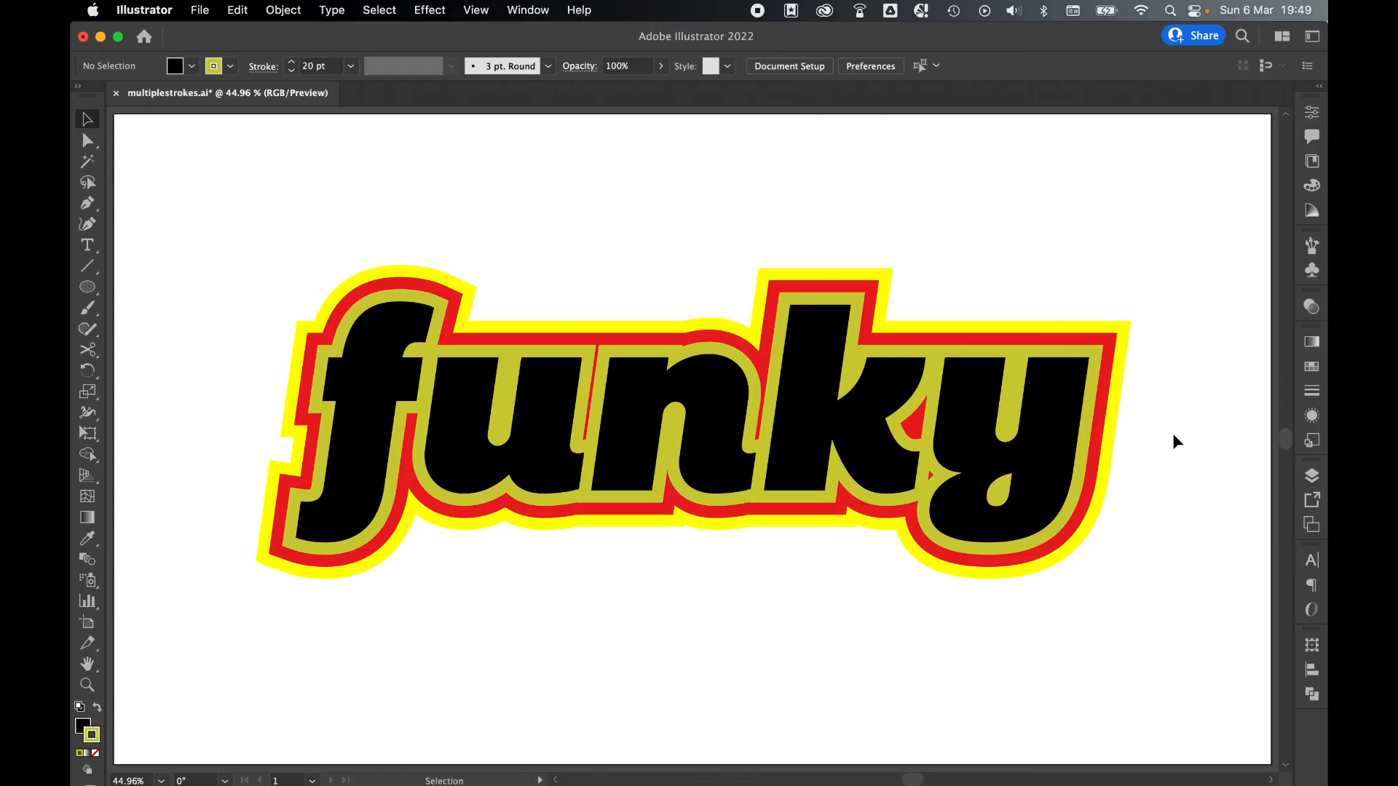